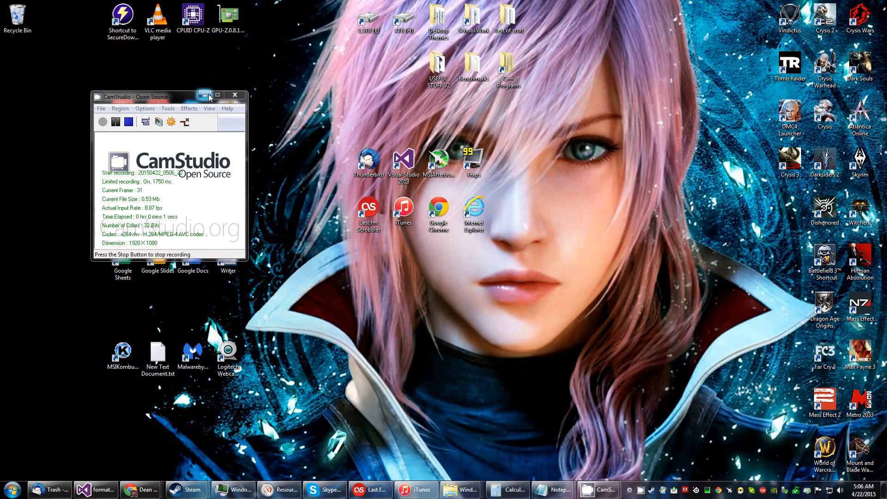
Step: Minimize the recorder and switch to the formattingWithGetline project in Visual Studio
{"action": "left_click", "coordinate": [204, 95]}
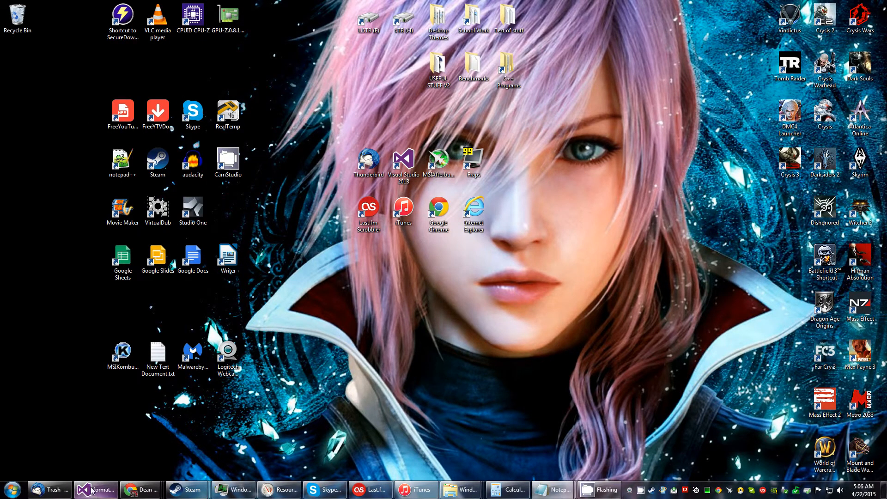
{"action": "left_click", "coordinate": [94, 489]}
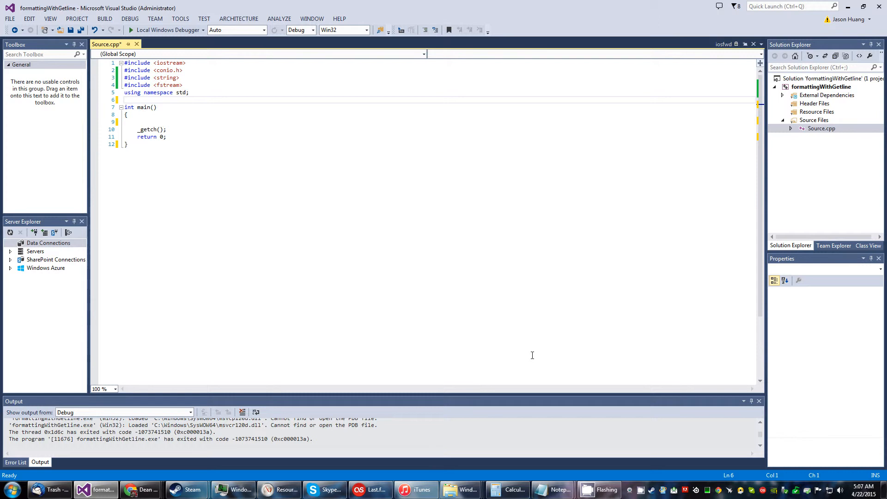
Step: Declare const int RANGE = 12, string tab[RANGE] and counters i = 0, j = 0 inside main
{"action": "left_click", "coordinate": [128, 100]}
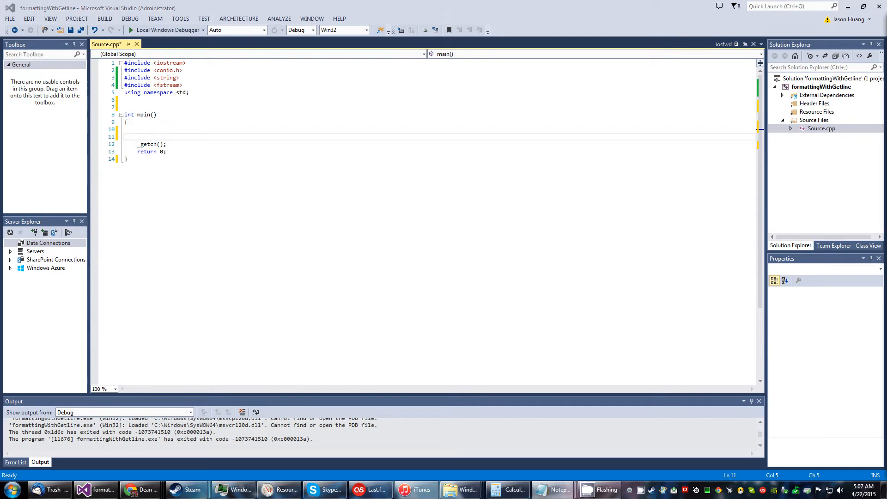
{"action": "left_click", "coordinate": [172, 129]}
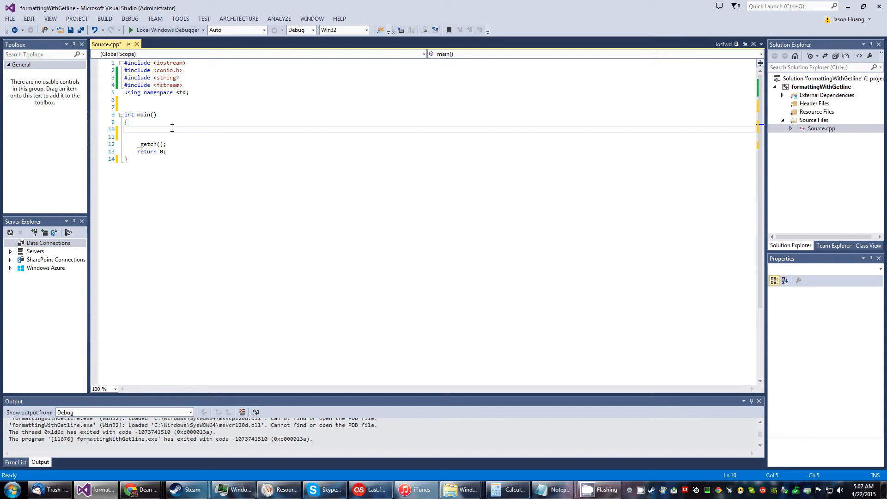
{"action": "type", "text": "const int RANGE = 12;"}
{"action": "type", "text": "int i = 0, j = 0;"}
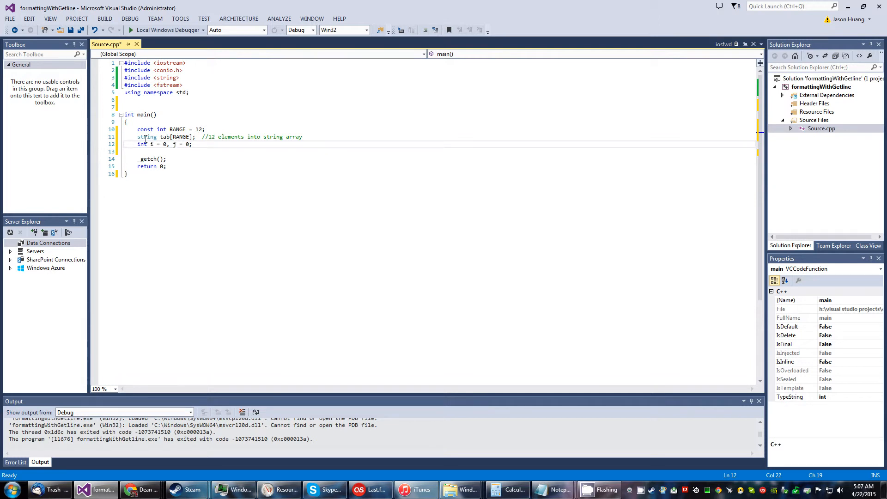
{"action": "mouse_move", "coordinate": [147, 137]}
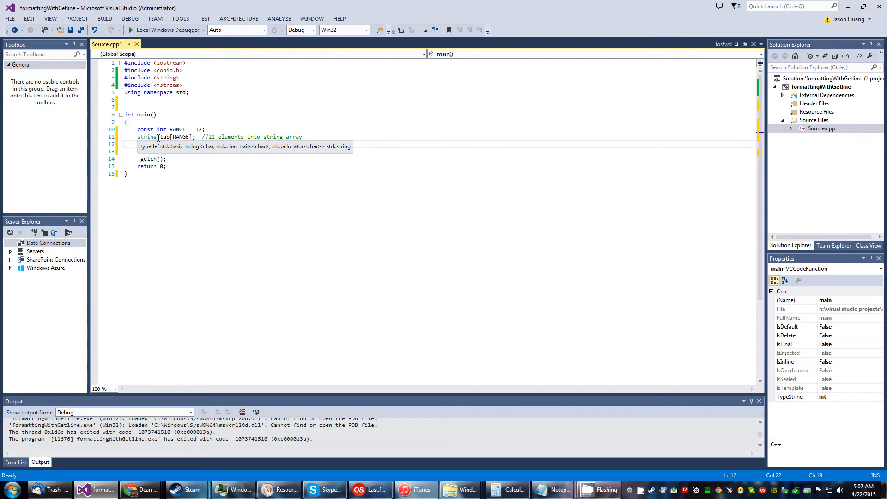
{"action": "type", "text": "int i = 0, j = 0;"}
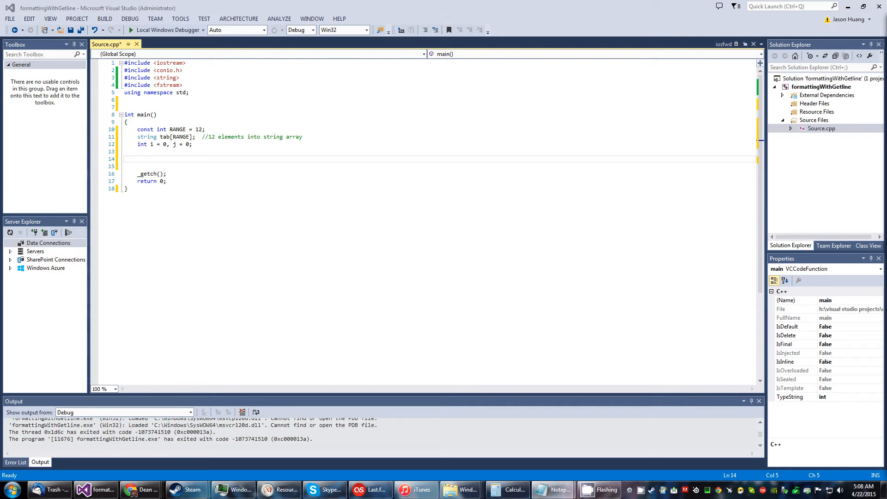
{"action": "mouse_move", "coordinate": [324, 146]}
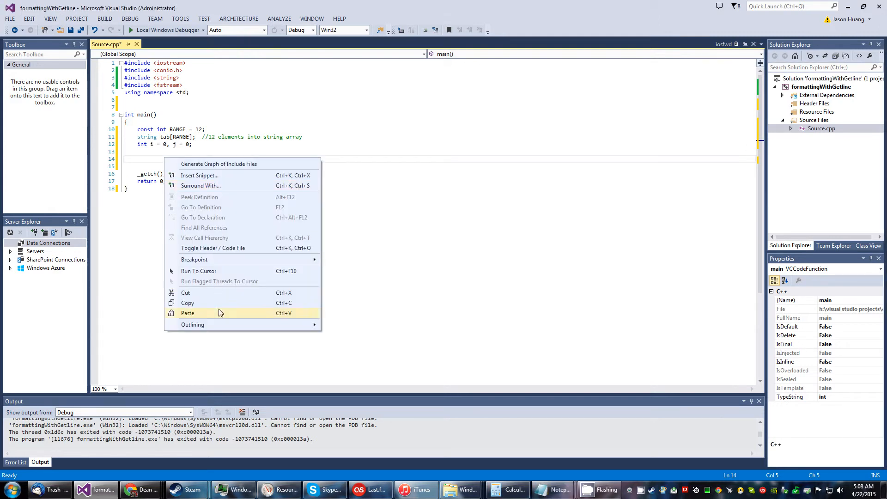
Step: Paste the ifstream reader("records.txt") line into main
{"action": "left_click", "coordinate": [188, 313]}
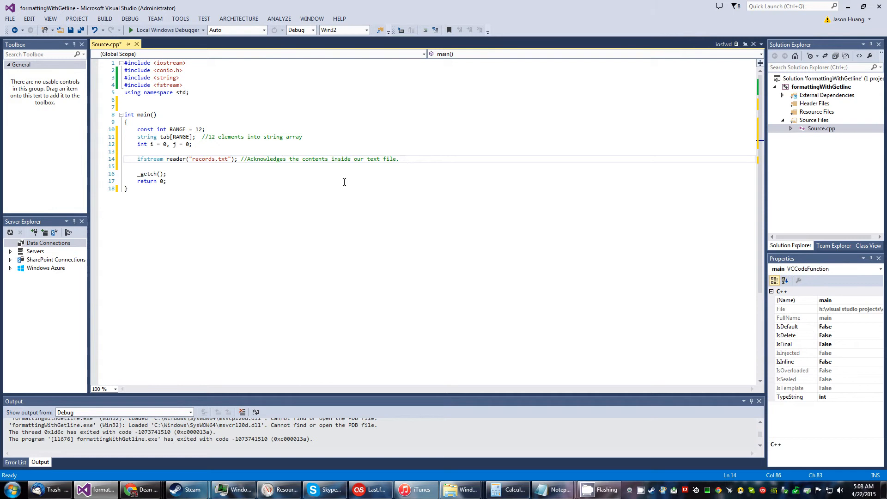
{"action": "mouse_move", "coordinate": [409, 225]}
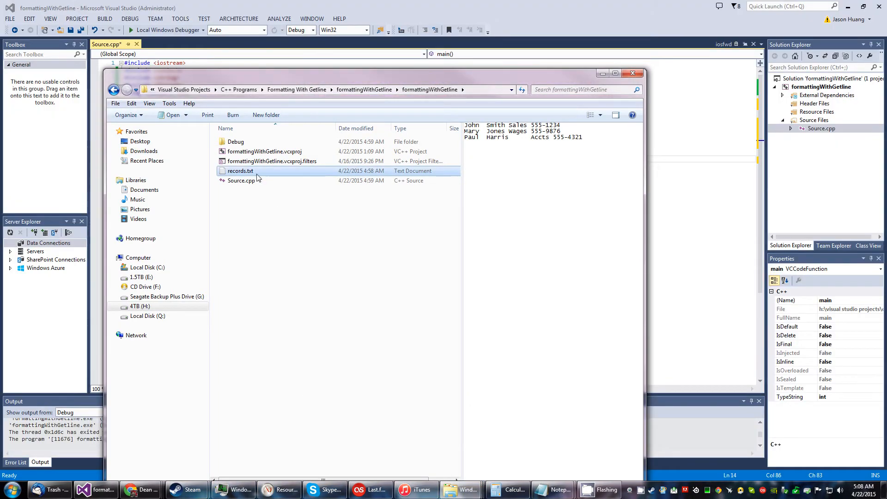
Step: View records.txt via Edit, then close the project folder window
{"action": "right_click", "coordinate": [240, 171]}
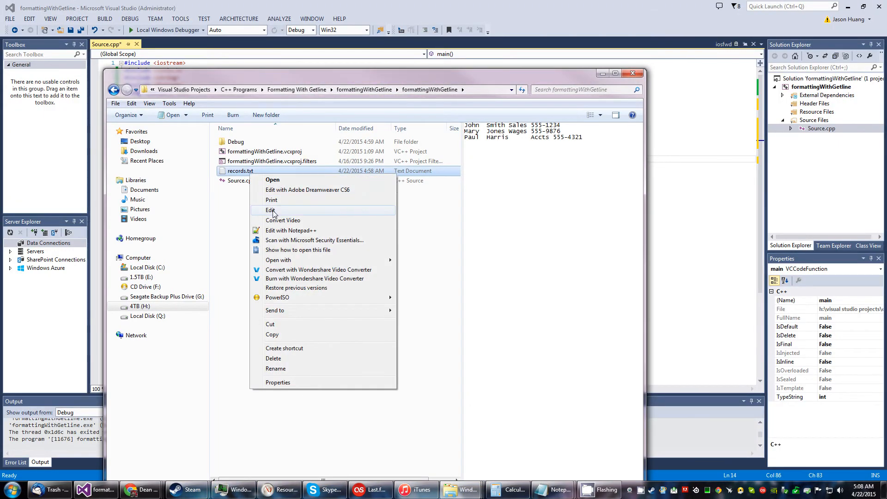
{"action": "left_click", "coordinate": [270, 210]}
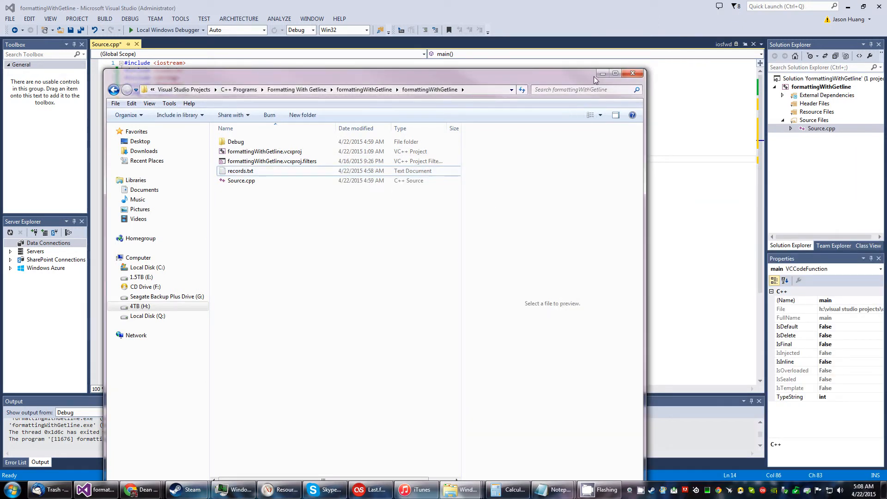
{"action": "left_click", "coordinate": [632, 73]}
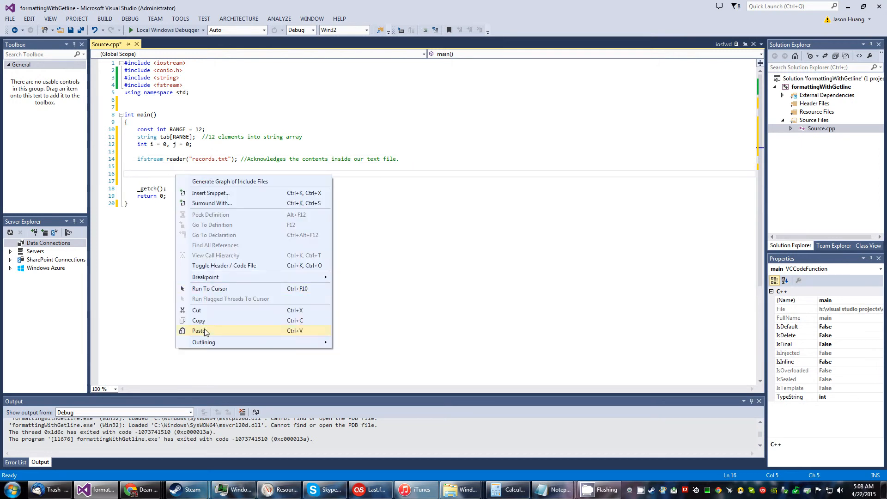
Step: Paste the if (!reader) error block returning -1 plus the getline delimiter comment
{"action": "left_click", "coordinate": [198, 330]}
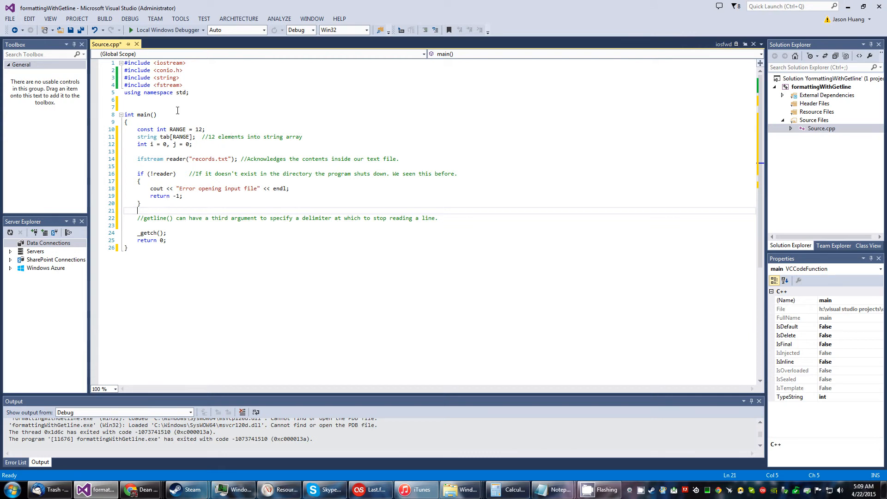
{"action": "mouse_move", "coordinate": [290, 159]}
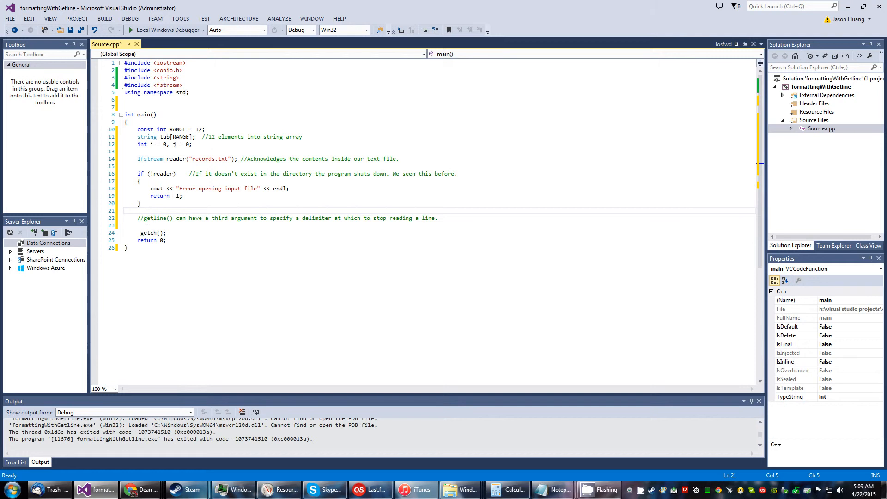
{"action": "mouse_move", "coordinate": [202, 218]}
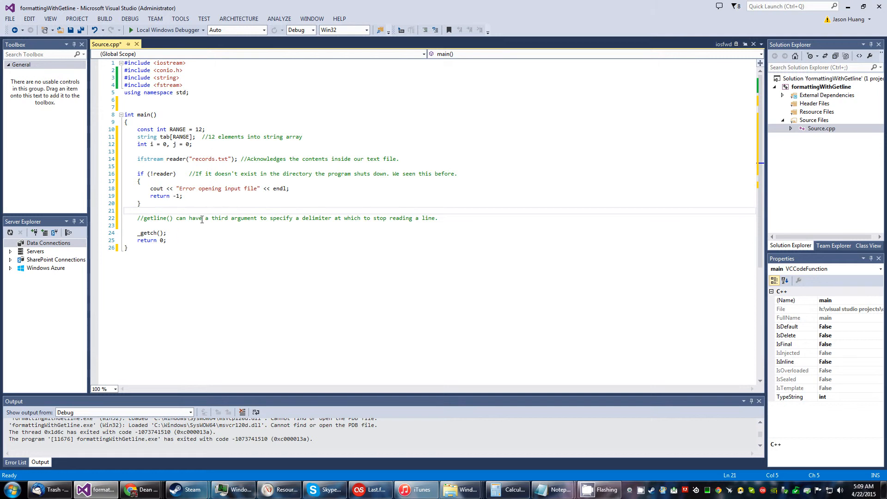
{"action": "mouse_move", "coordinate": [297, 223]}
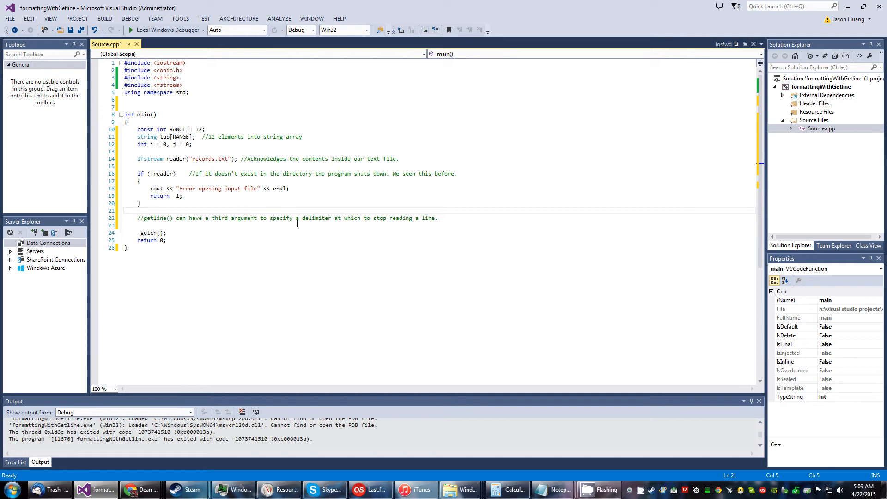
{"action": "mouse_move", "coordinate": [299, 218]}
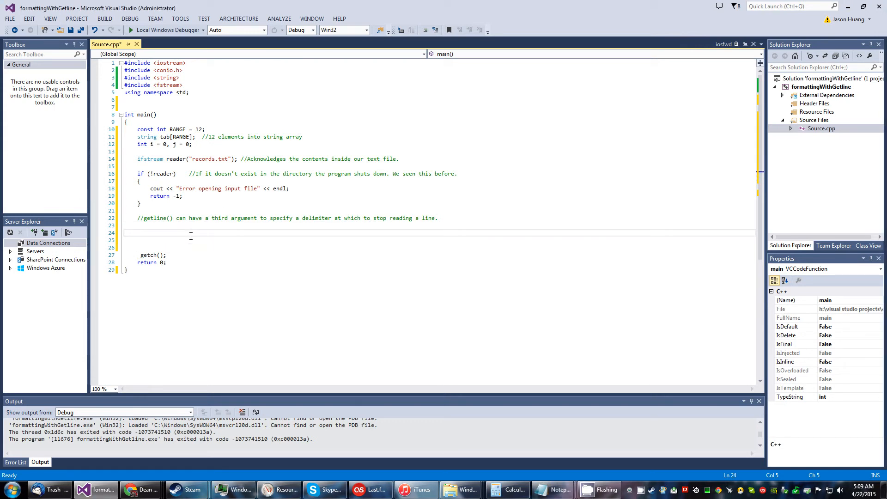
Step: Write the while (!reader.eof()) loop calling getline into tab[i++] with '\n' and '\t' delimiters
{"action": "type", "text": "while (!reader.eof()) //While not end of file"}
{"action": "type", "text": "getline(reader, tab[i++], '\\t'); //tab ends the line for the first three items."}
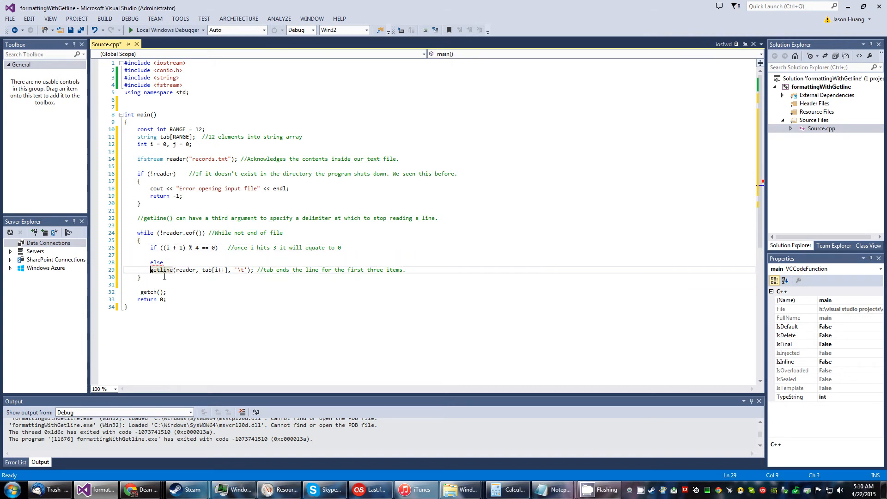
{"action": "left_click", "coordinate": [165, 255]}
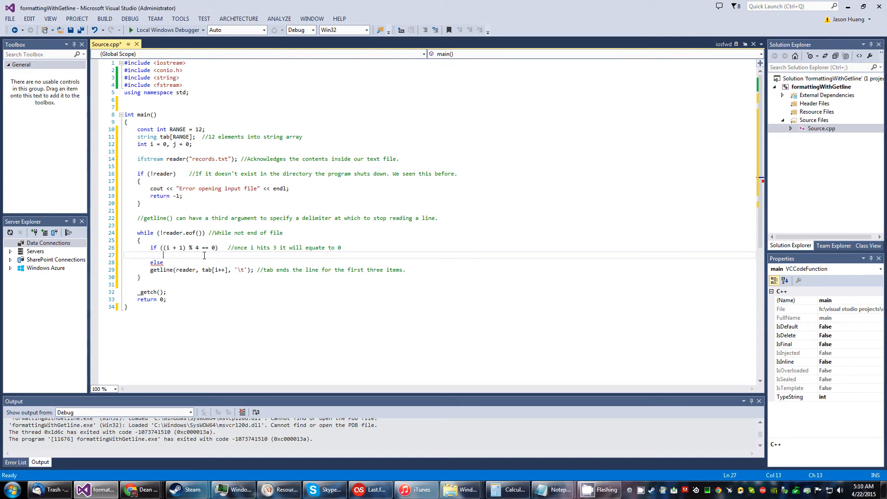
{"action": "type", "text": "getline(reader, tab[i++], '\\n');"}
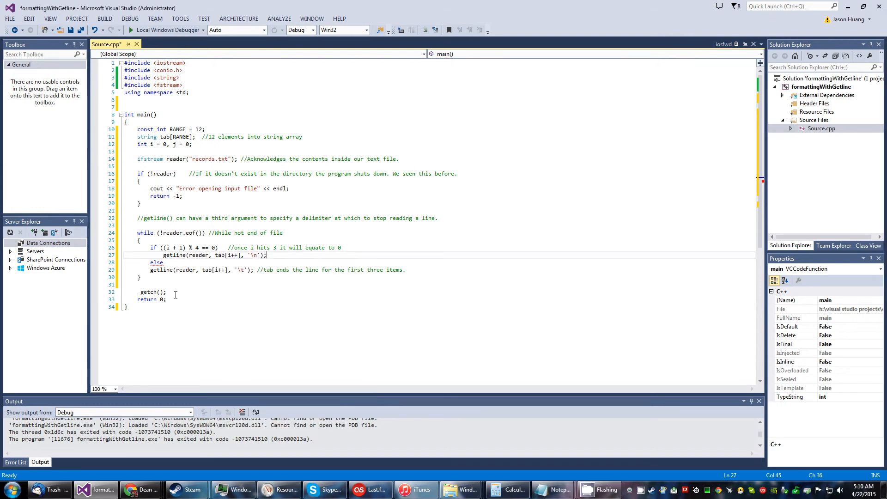
{"action": "mouse_move", "coordinate": [206, 262]}
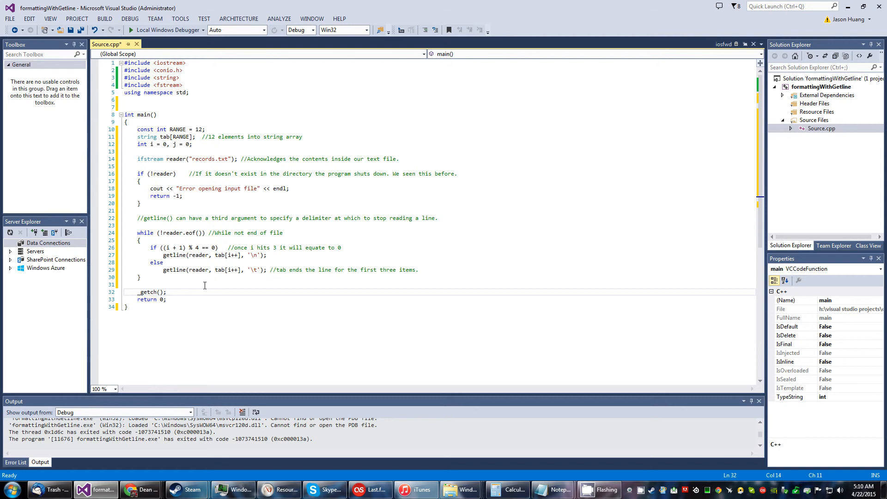
{"action": "mouse_move", "coordinate": [221, 255]}
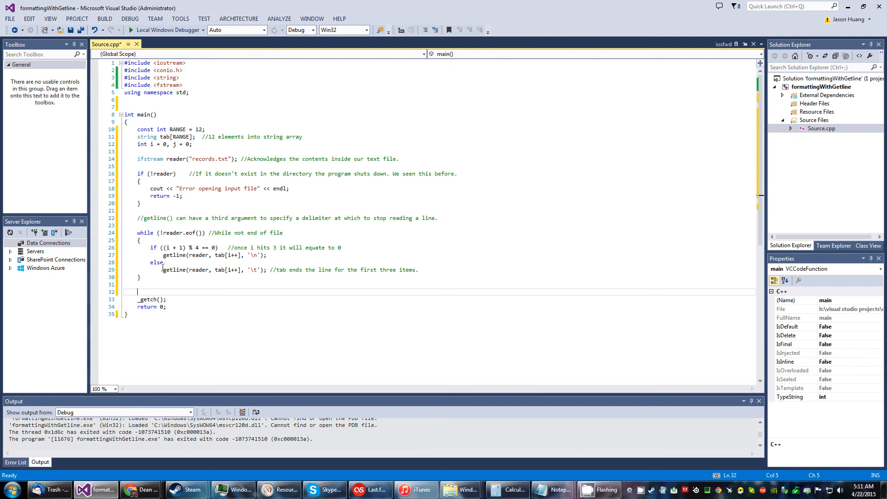
{"action": "mouse_move", "coordinate": [203, 270]}
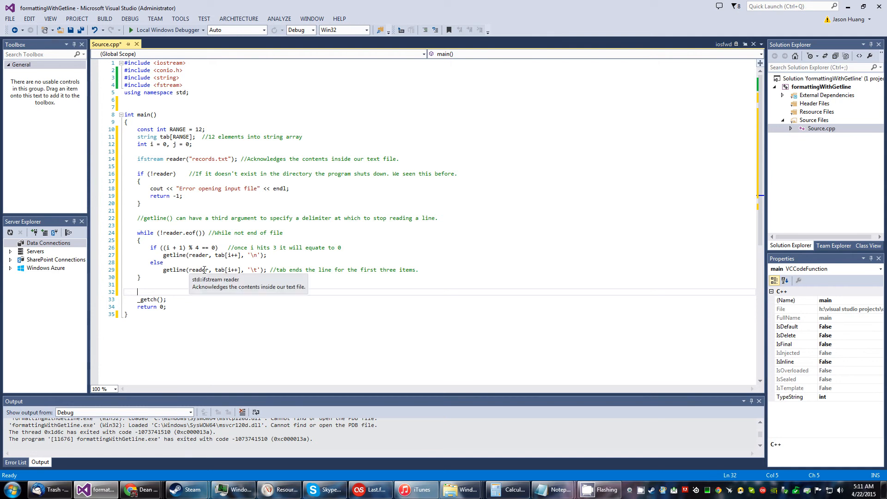
{"action": "mouse_move", "coordinate": [214, 273]}
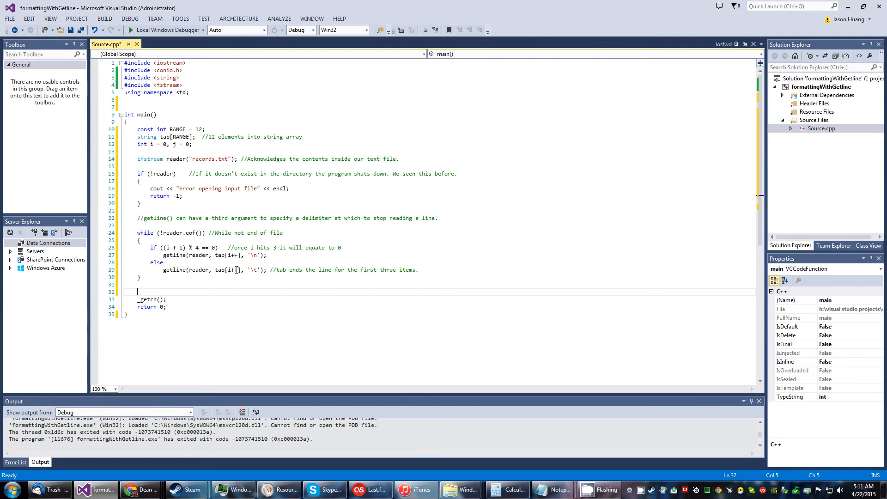
{"action": "mouse_move", "coordinate": [228, 270]}
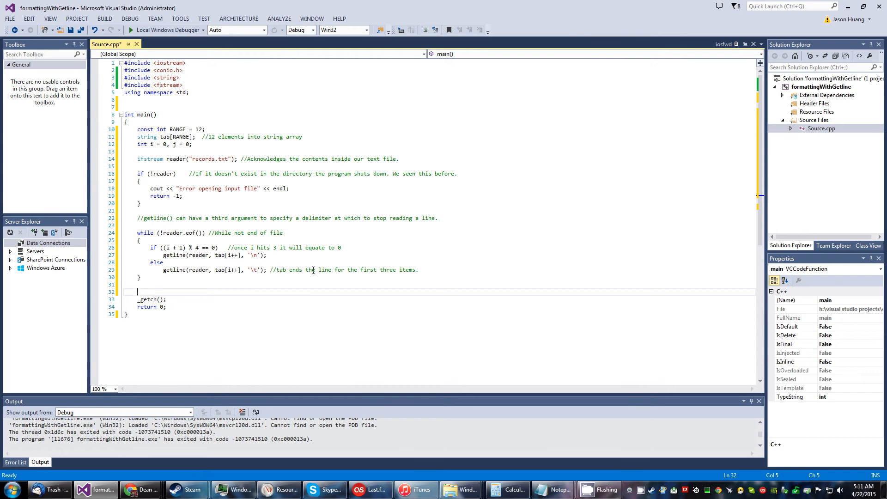
{"action": "mouse_move", "coordinate": [328, 274]}
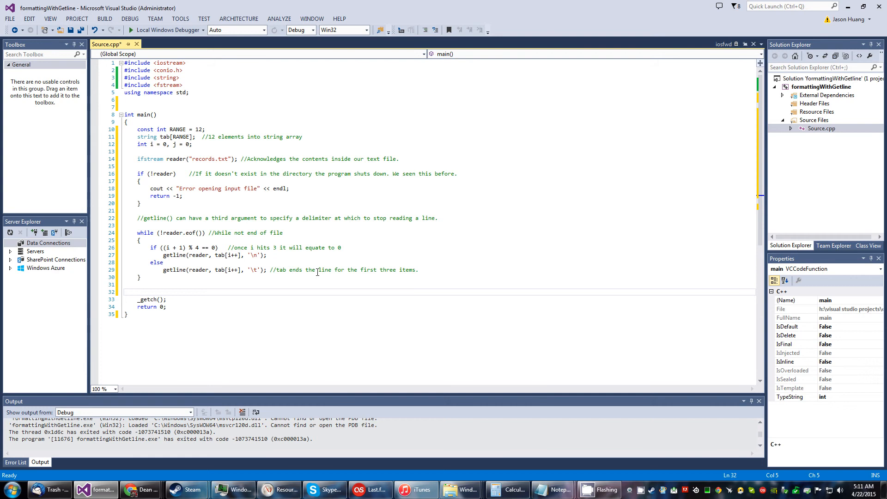
{"action": "mouse_move", "coordinate": [334, 272]}
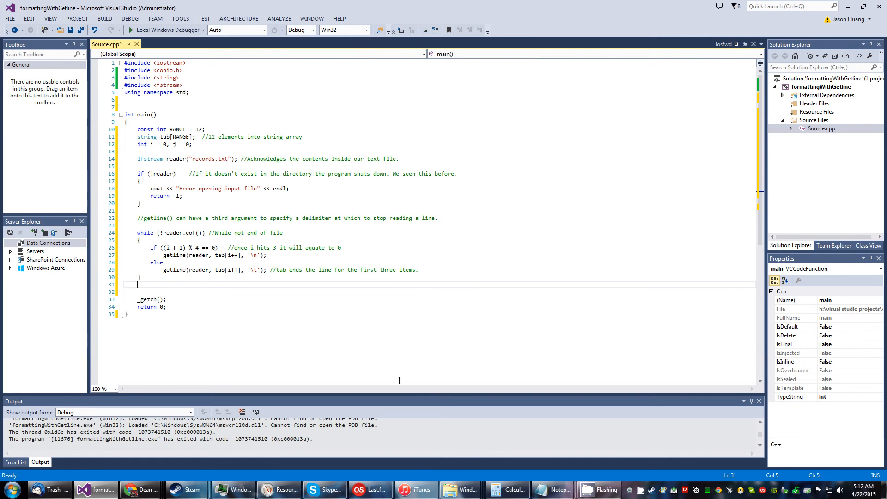
{"action": "mouse_move", "coordinate": [463, 490]}
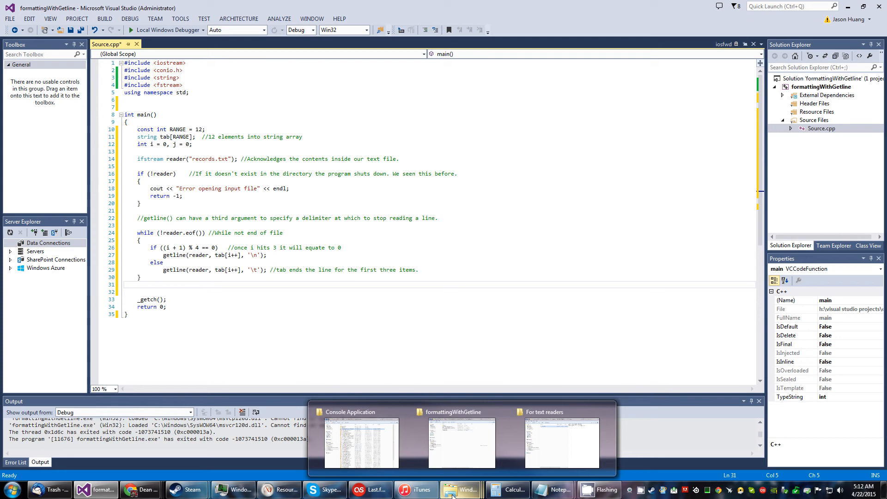
{"action": "mouse_move", "coordinate": [464, 492]}
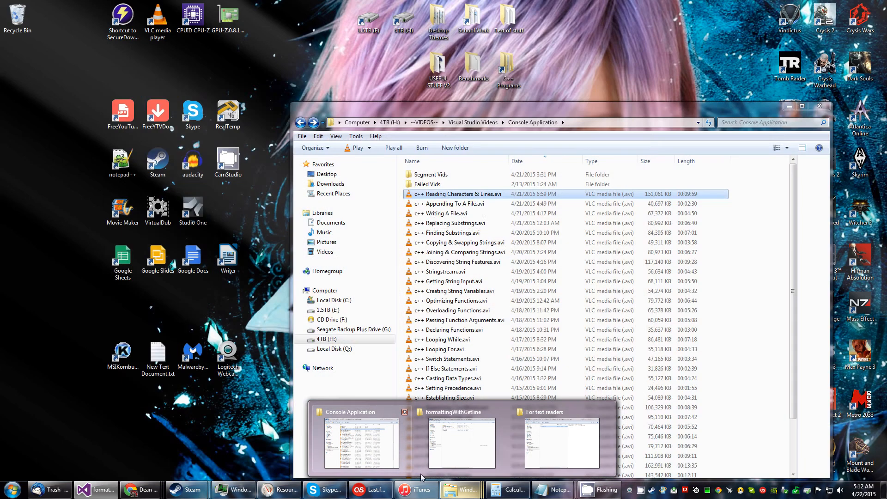
Step: Save records.txt with its three tab-separated employee records in Notepad
{"action": "left_click", "coordinate": [463, 442]}
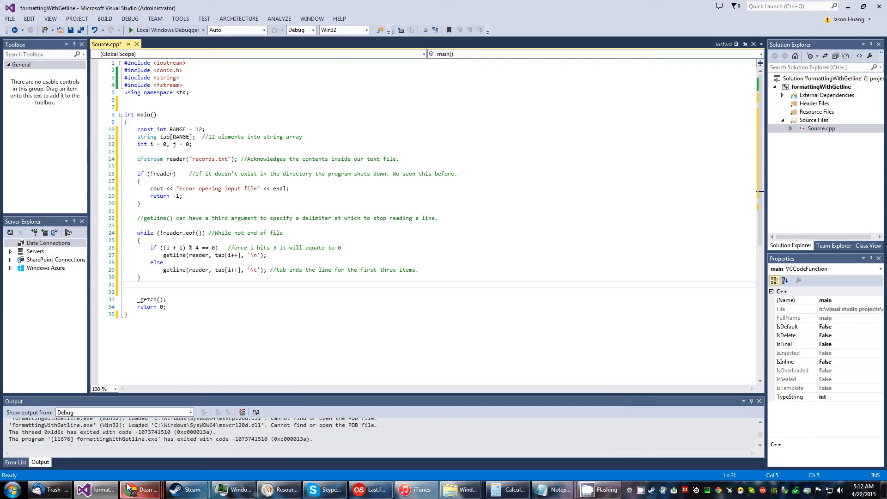
{"action": "mouse_move", "coordinate": [461, 490]}
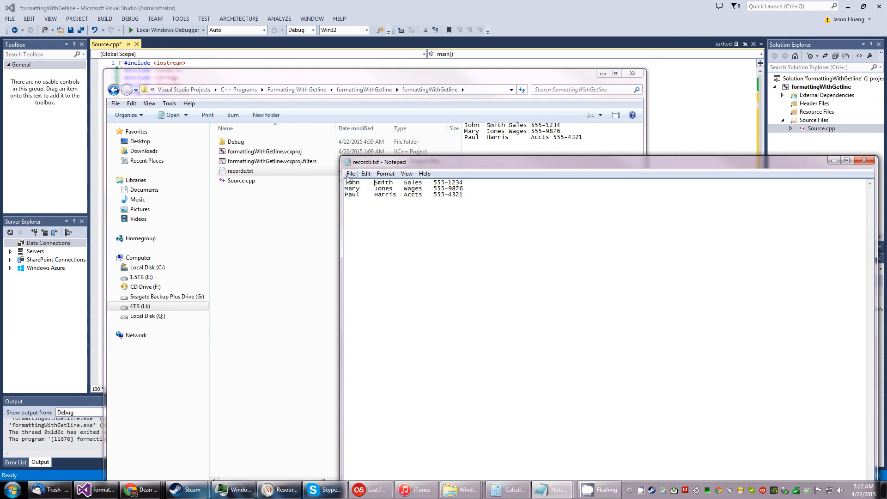
{"action": "left_click", "coordinate": [350, 173]}
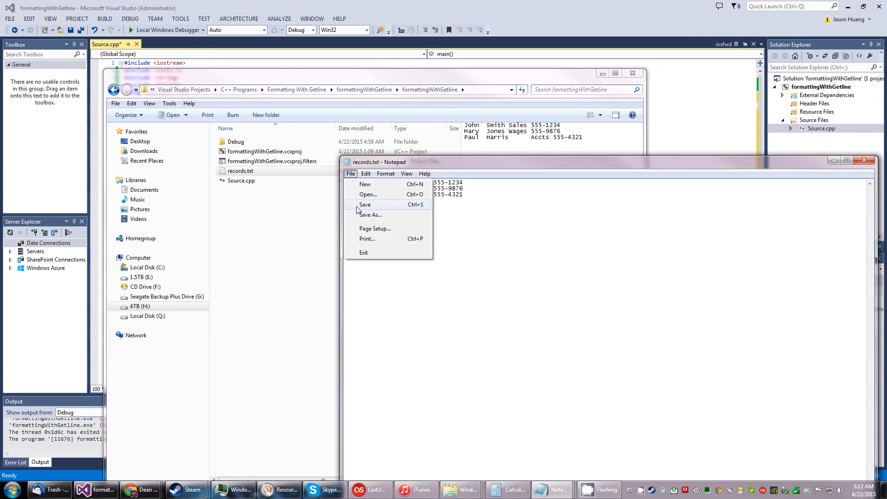
{"action": "left_click", "coordinate": [365, 204]}
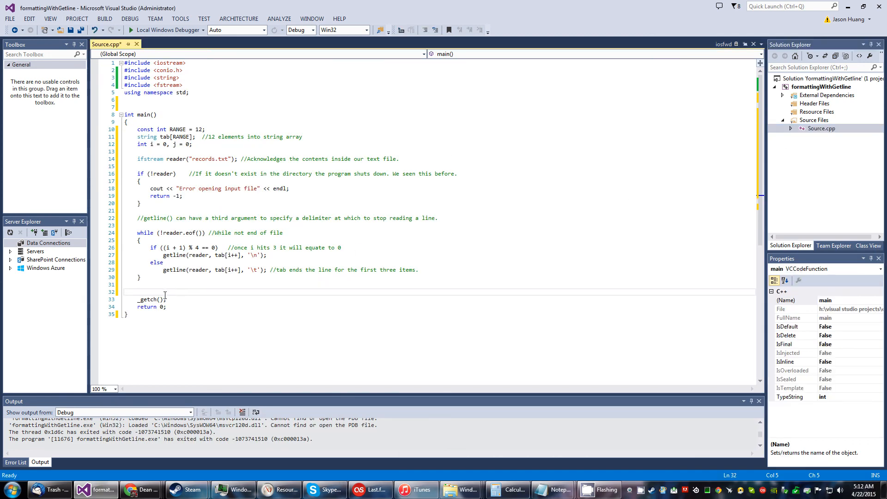
Step: Add reader.close() and i = 0 after the loop, ready to paste the printing loop
{"action": "type", "text": "reader.close(); //close filestream"}
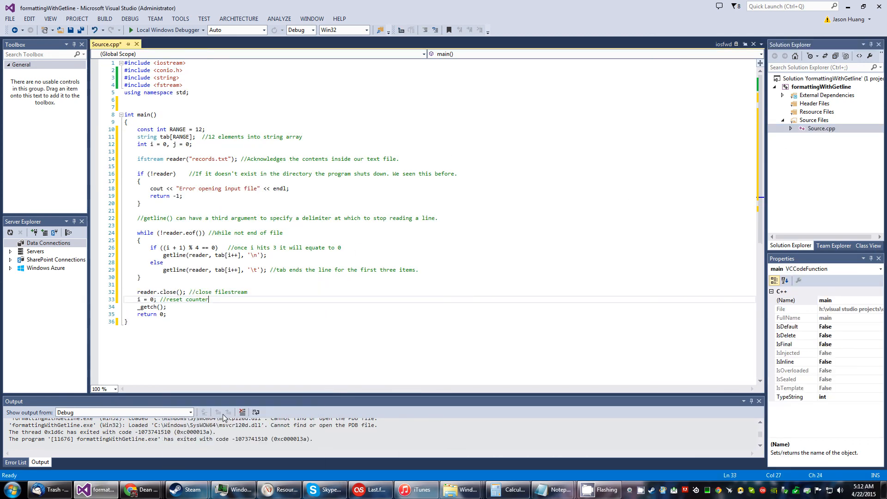
{"action": "key", "text": "Enter"}
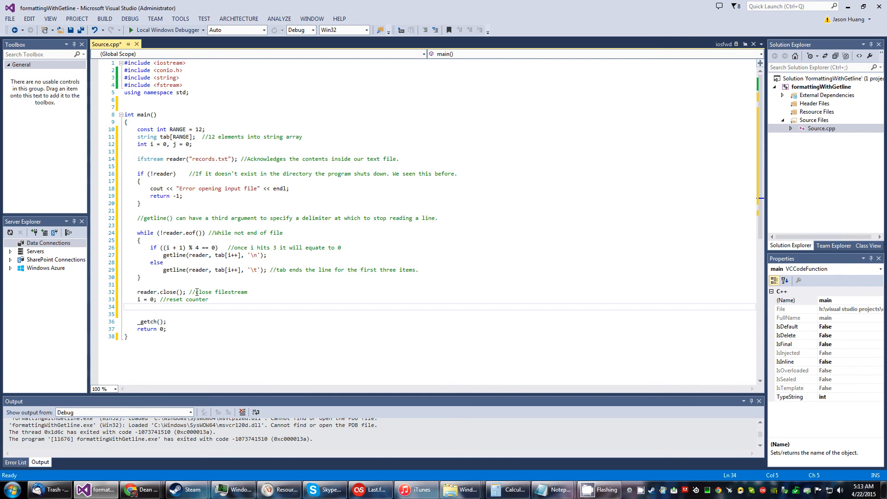
{"action": "mouse_move", "coordinate": [139, 299]}
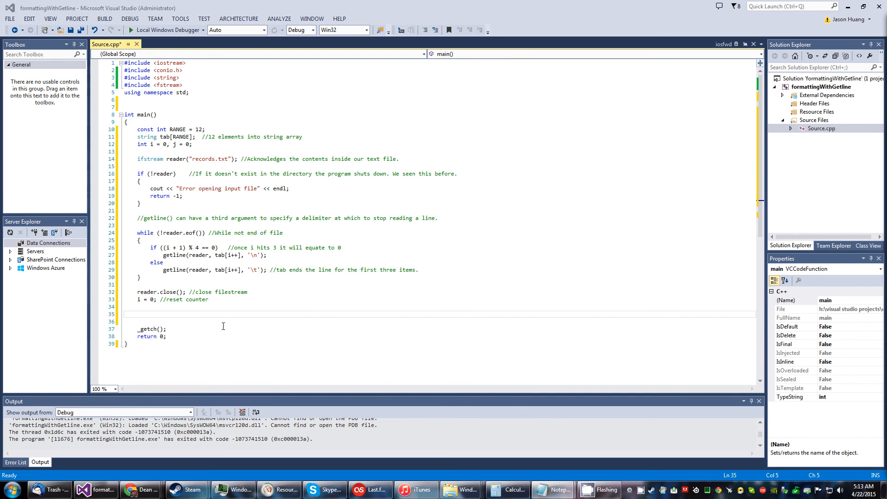
{"action": "right_click", "coordinate": [222, 327]}
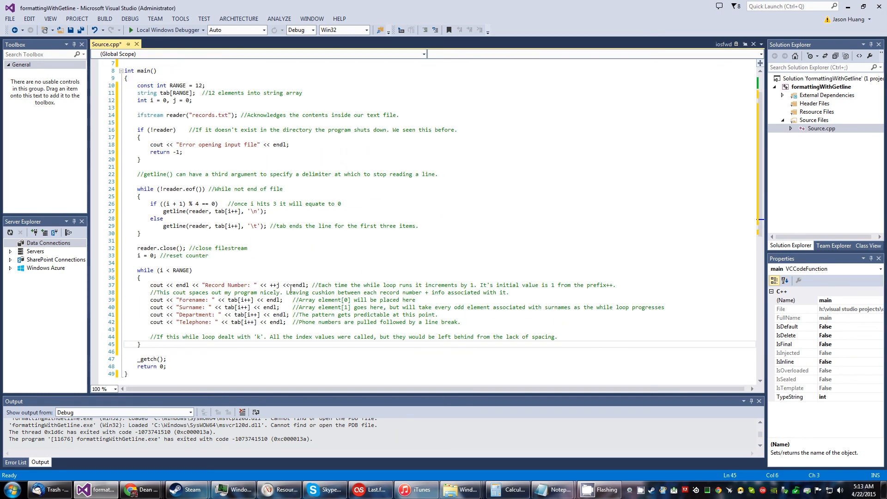
Step: Tidy the spacing before endl on the Record Number output line of the printing loop
{"action": "left_click", "coordinate": [476, 299]}
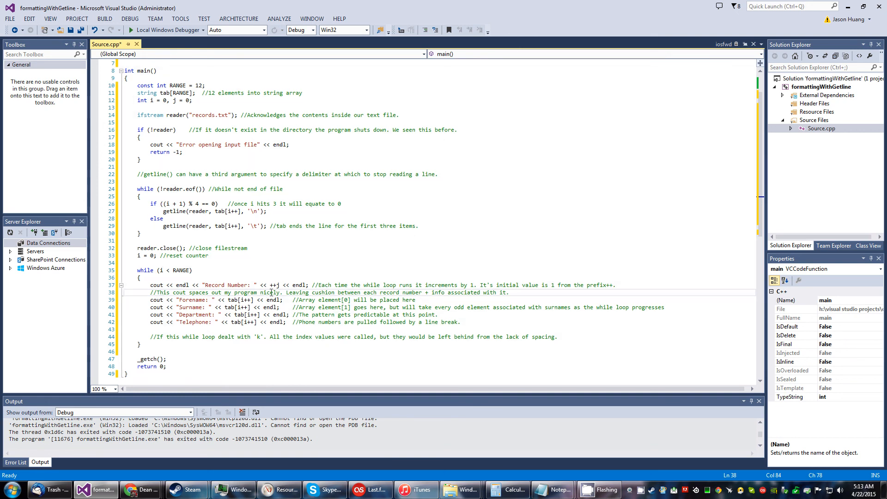
{"action": "mouse_move", "coordinate": [161, 270]}
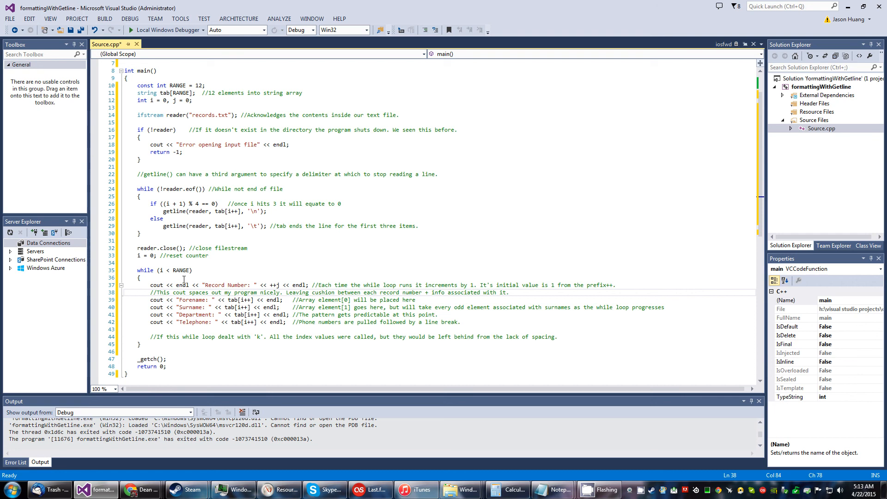
{"action": "mouse_move", "coordinate": [183, 270]}
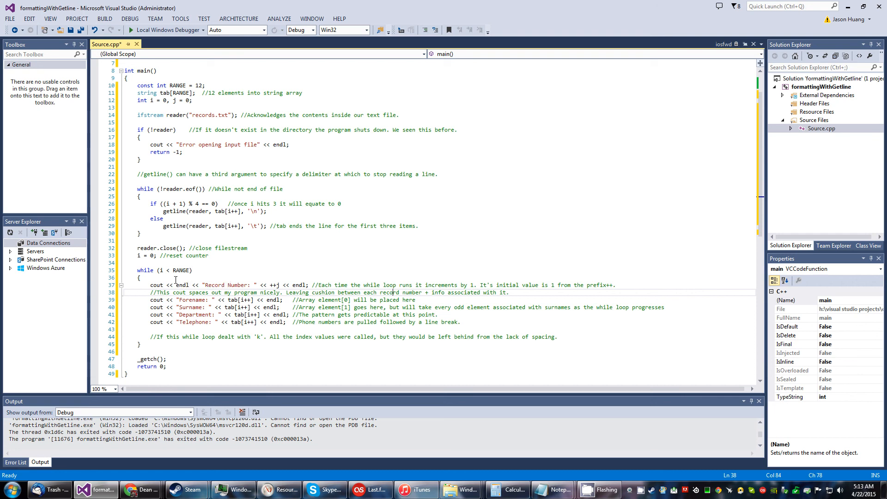
{"action": "mouse_move", "coordinate": [181, 270]}
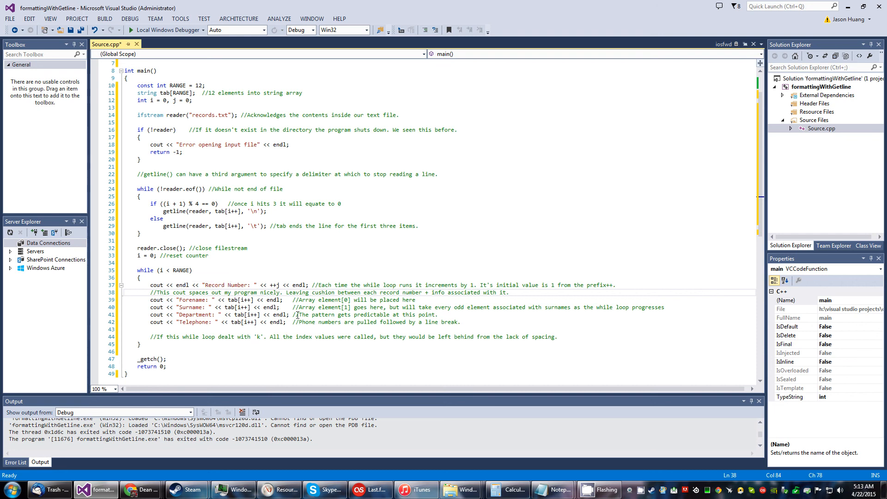
{"action": "scroll", "scroll_direction": "down", "scroll_amount": 3}
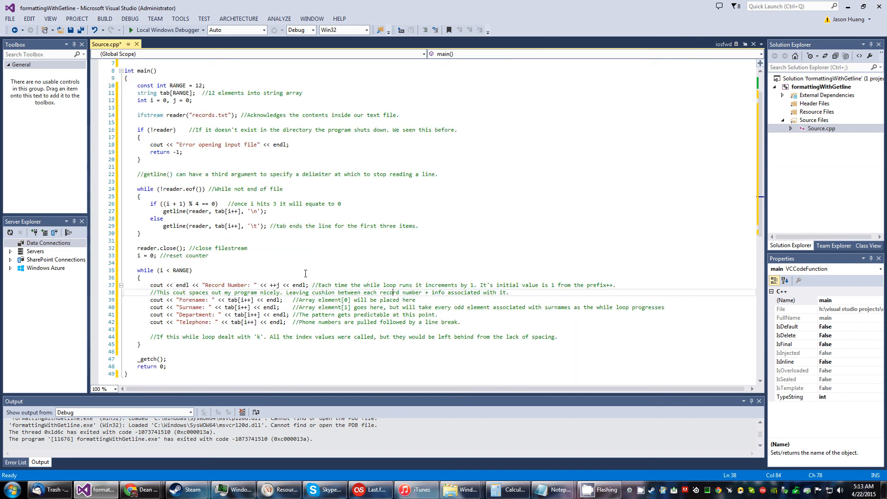
Step: Run with Local Windows Debugger and centre the console showing the three records
{"action": "left_click", "coordinate": [161, 30]}
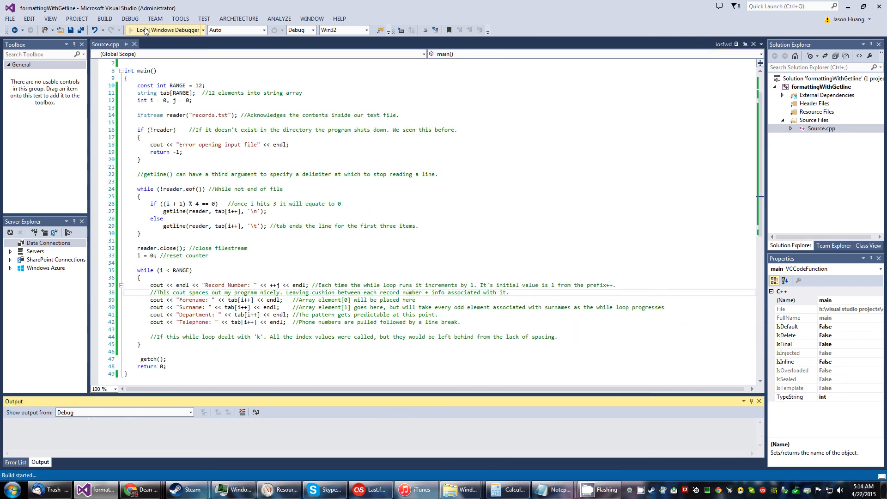
{"action": "left_click", "coordinate": [145, 29]}
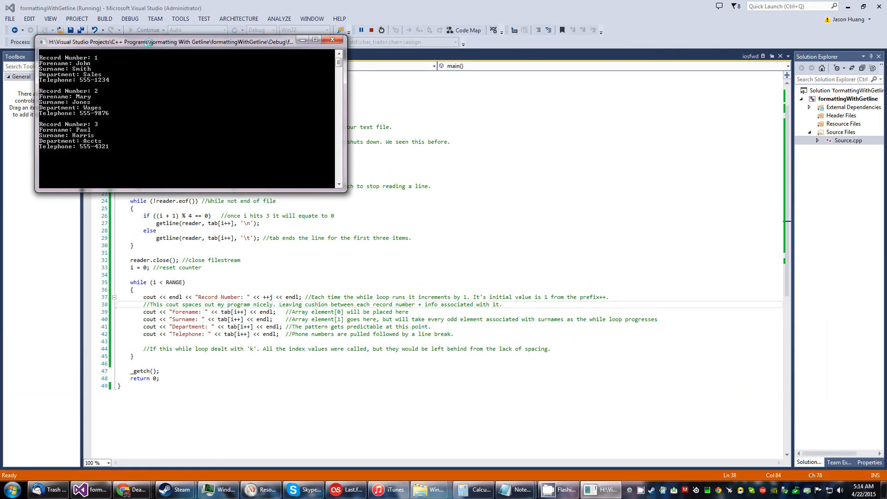
{"action": "left_click_drag", "start_coordinate": [181, 40], "coordinate": [436, 135]}
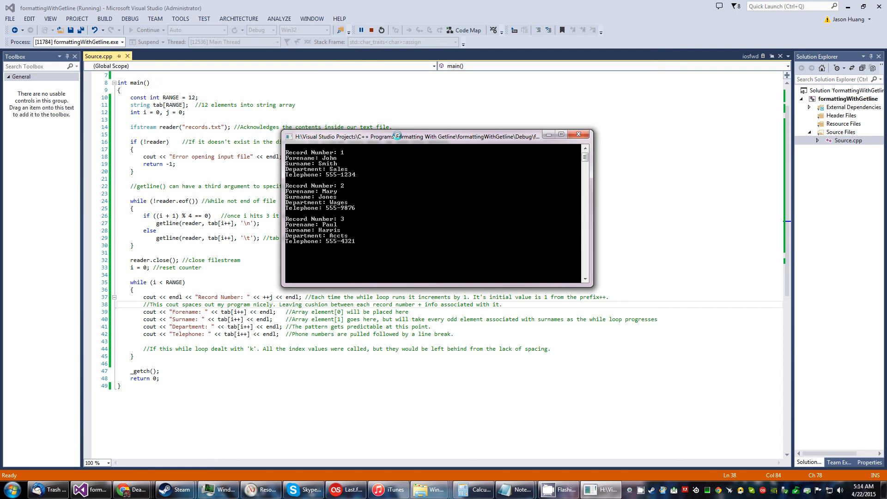
{"action": "mouse_move", "coordinate": [456, 490]}
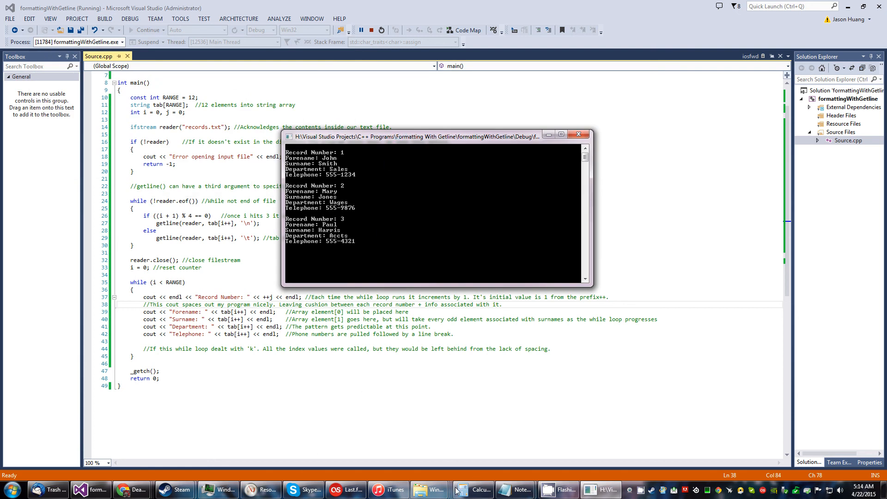
{"action": "mouse_move", "coordinate": [429, 490]}
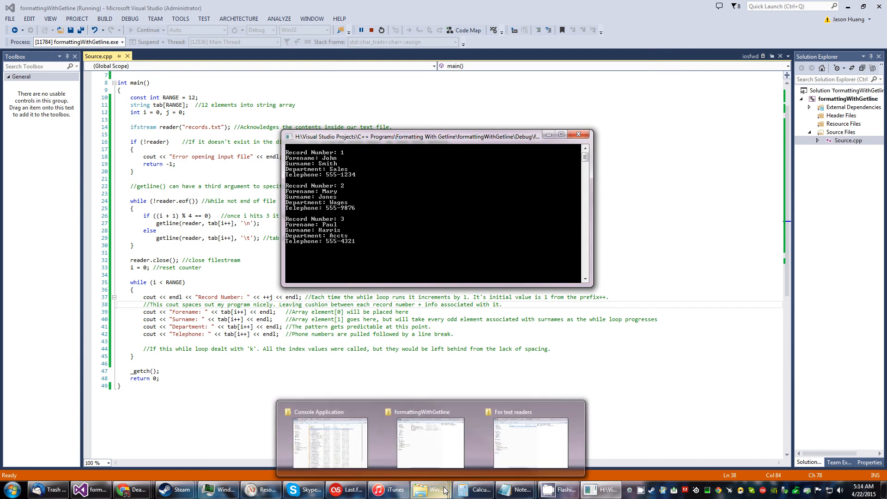